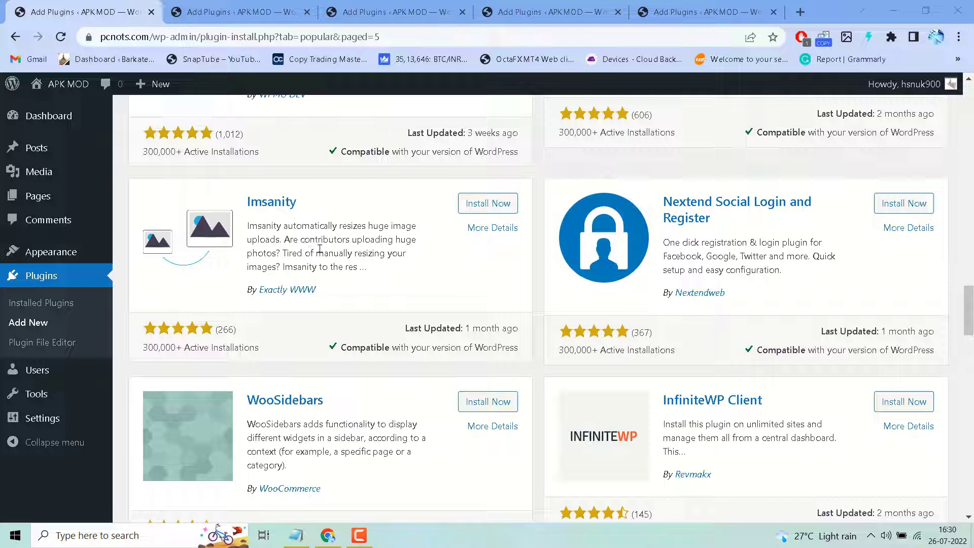
mouse_move(430, 264)
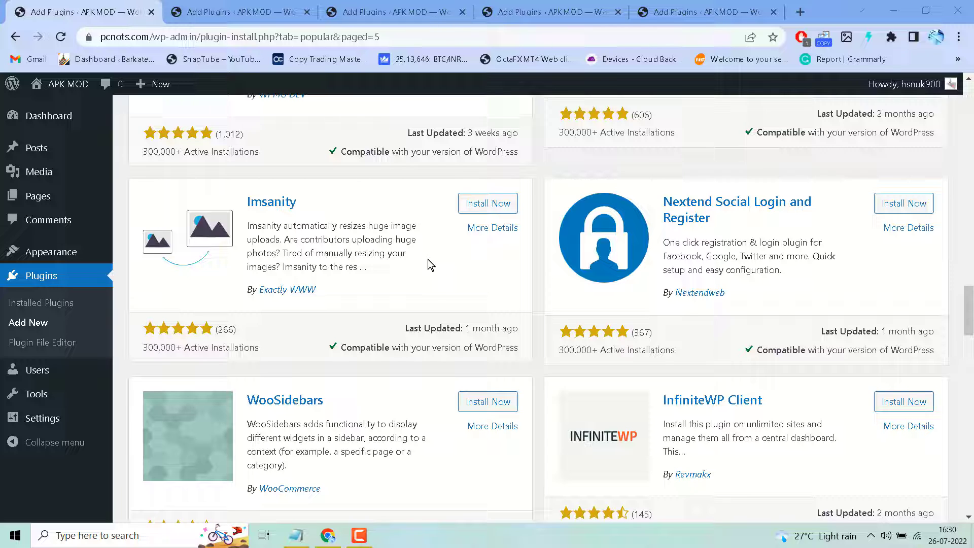
mouse_move(195, 209)
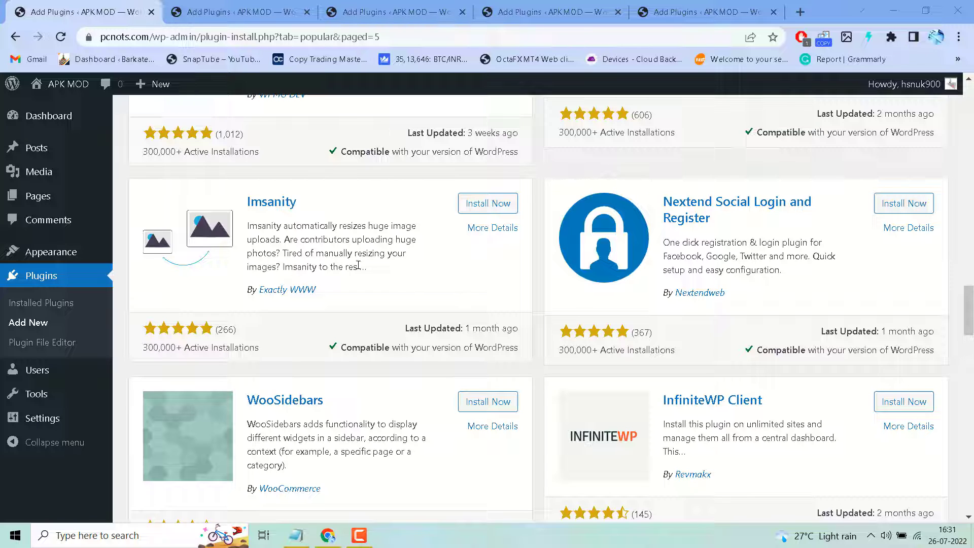
mouse_move(366, 293)
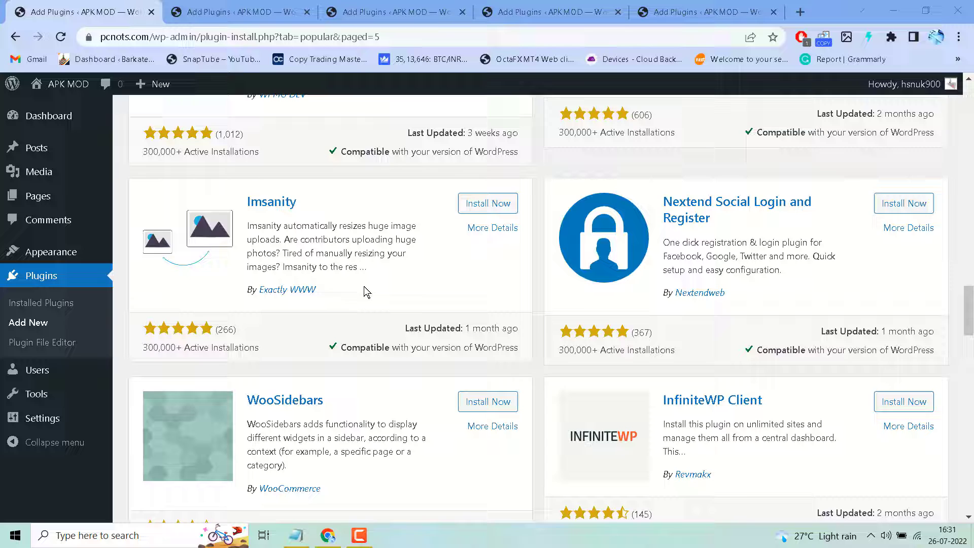
mouse_move(362, 267)
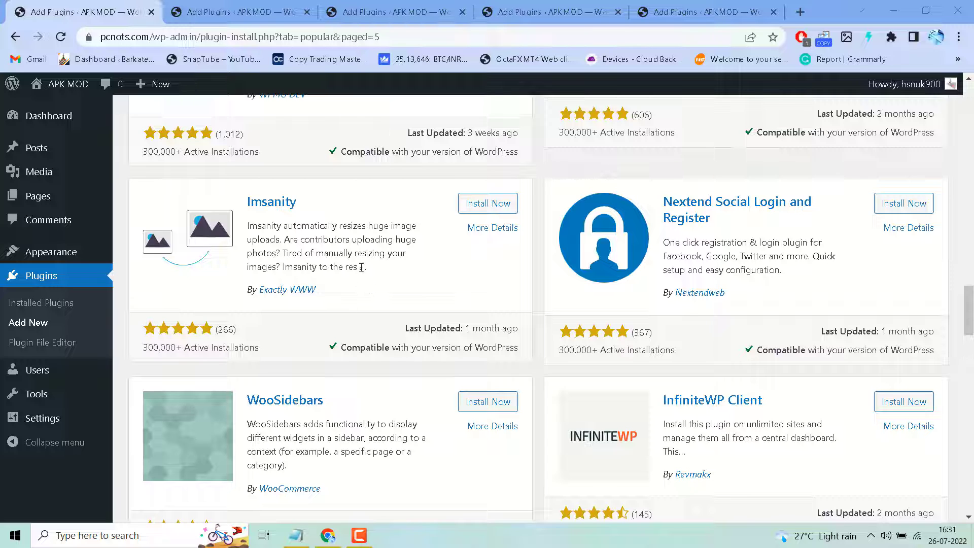
mouse_move(489, 203)
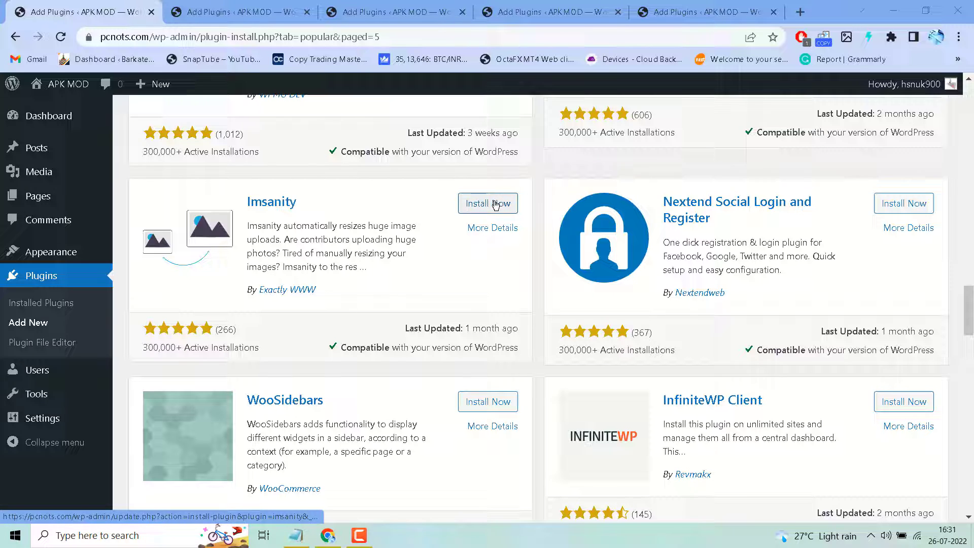
Install the Imsanity plugin from the directory card and activate it.
left_click(488, 203)
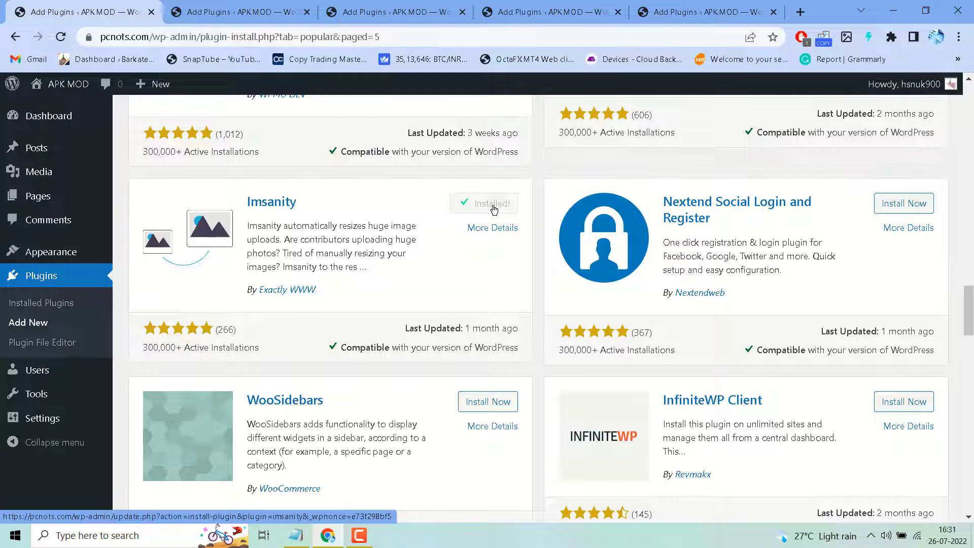
left_click(489, 203)
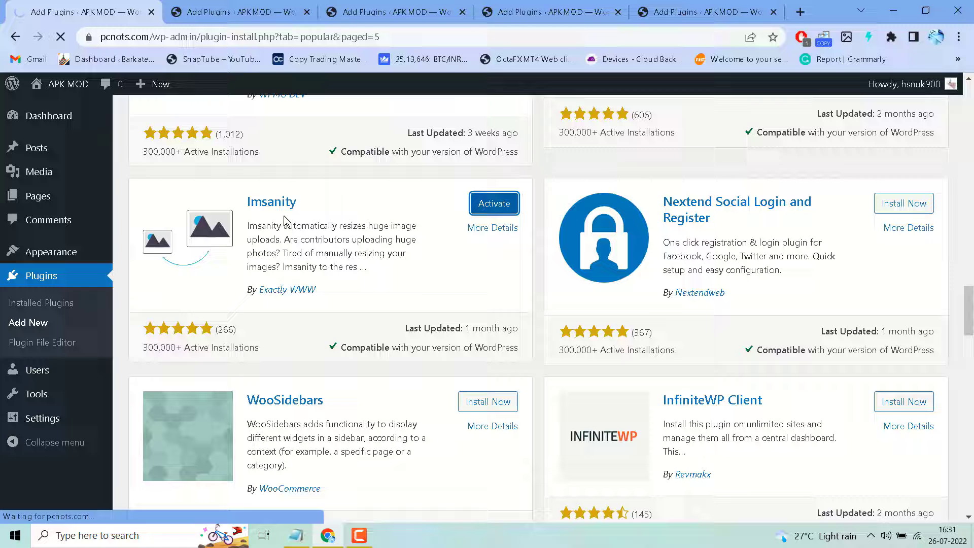
mouse_move(495, 203)
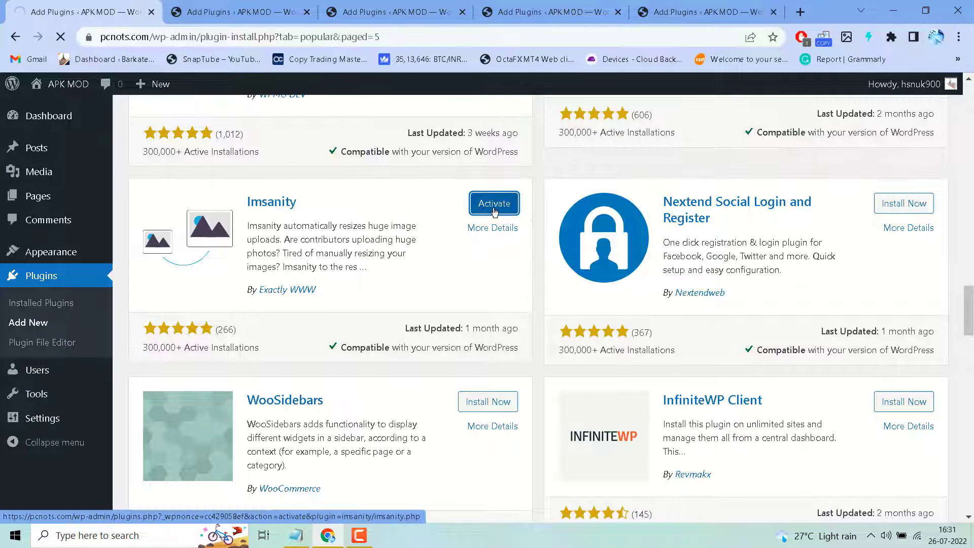
Land on the Plugins page confirming Imsanity is activated.
left_click(494, 203)
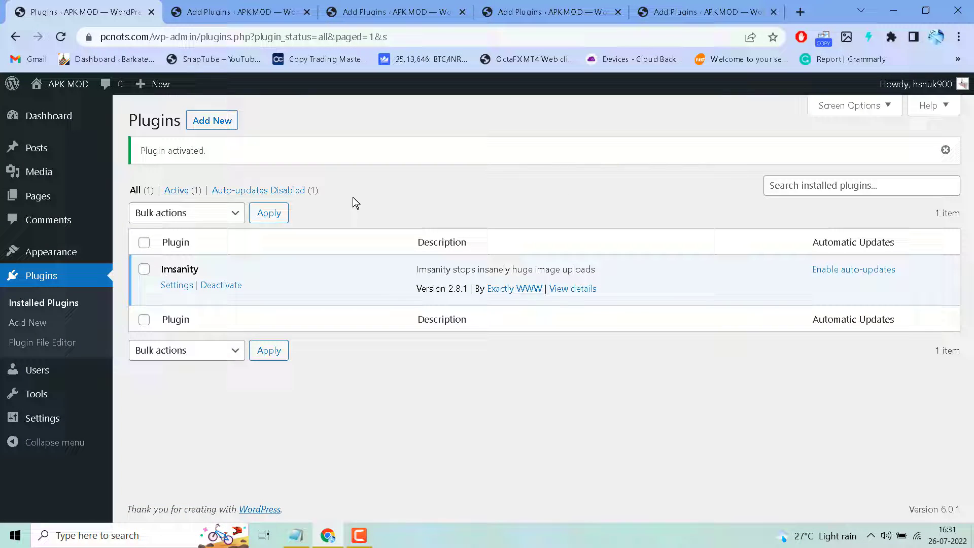
mouse_move(284, 451)
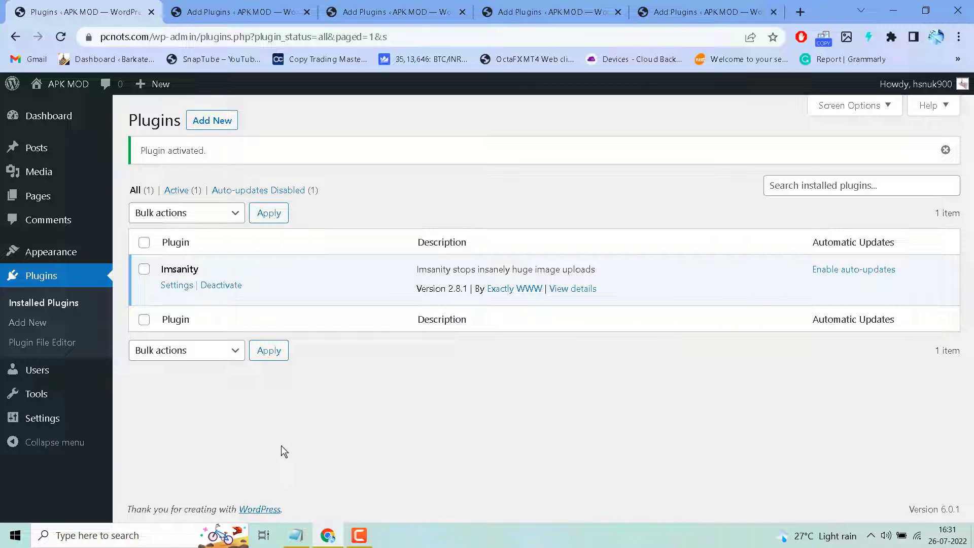
mouse_move(43, 418)
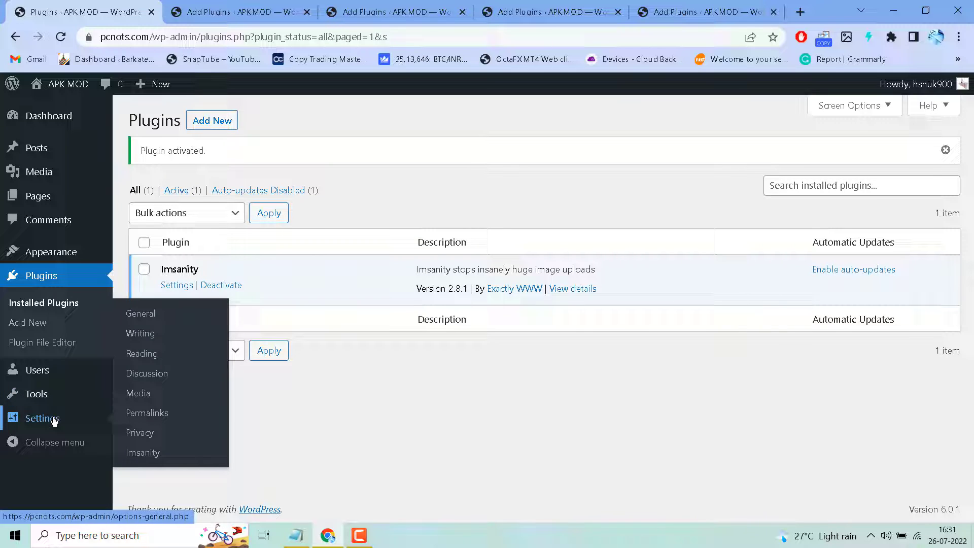
mouse_move(49, 425)
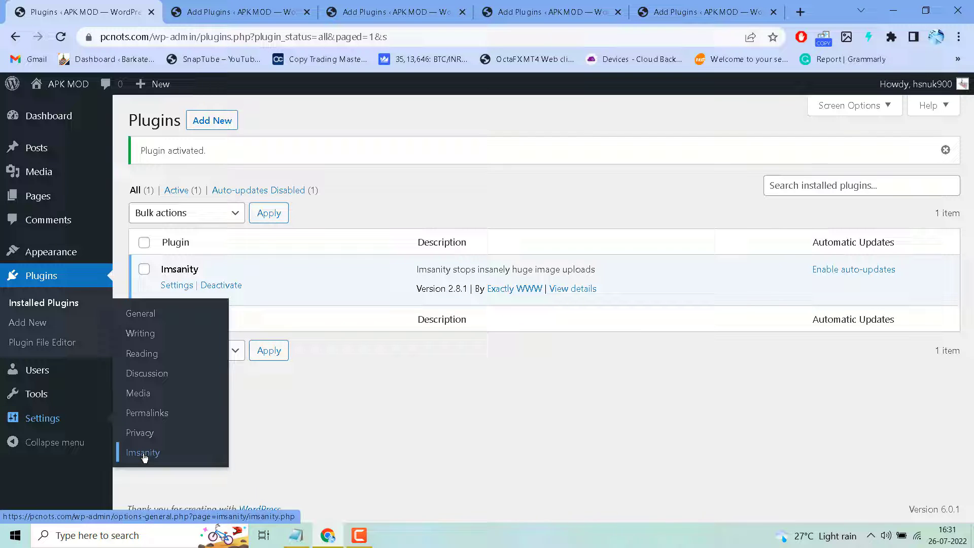
Reach the Imsanity settings page showing 1920-pixel limits and JPG quality 82.
left_click(142, 452)
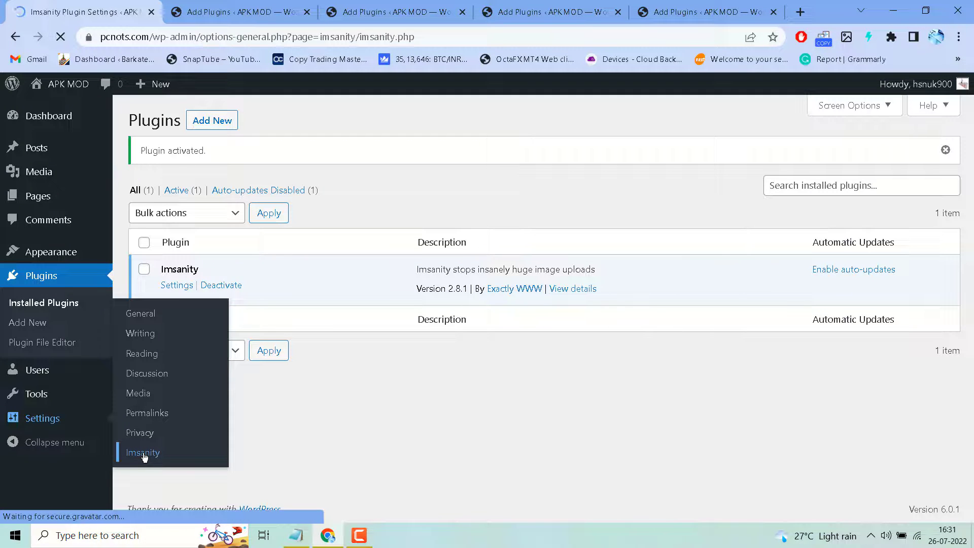
left_click(142, 453)
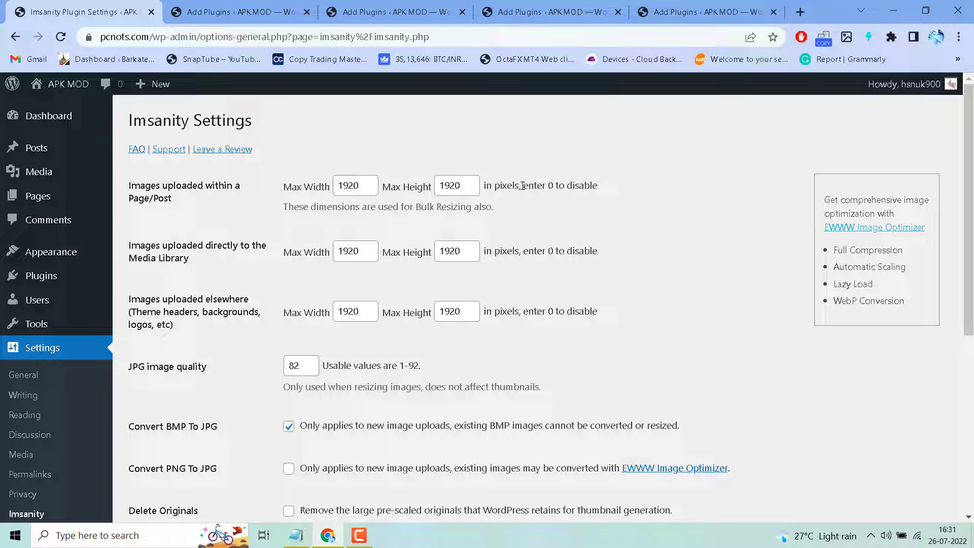
mouse_move(583, 203)
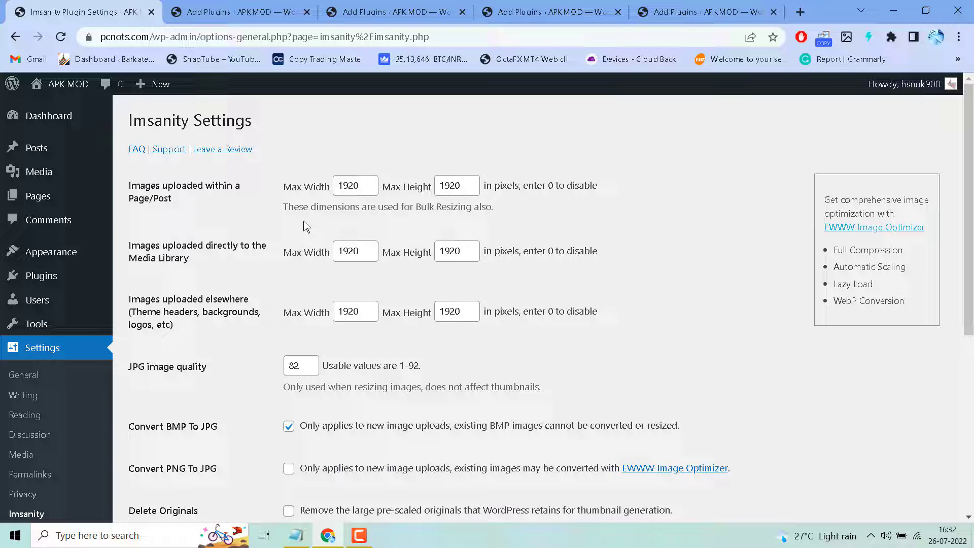
mouse_move(503, 215)
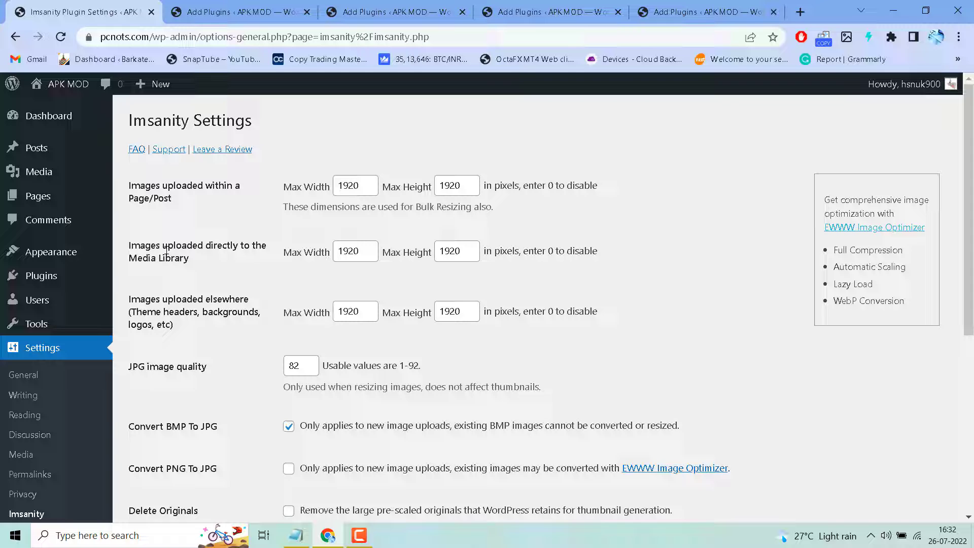
Scroll the Imsanity settings down to the Bulk Resize Images section.
scroll("down", 3)
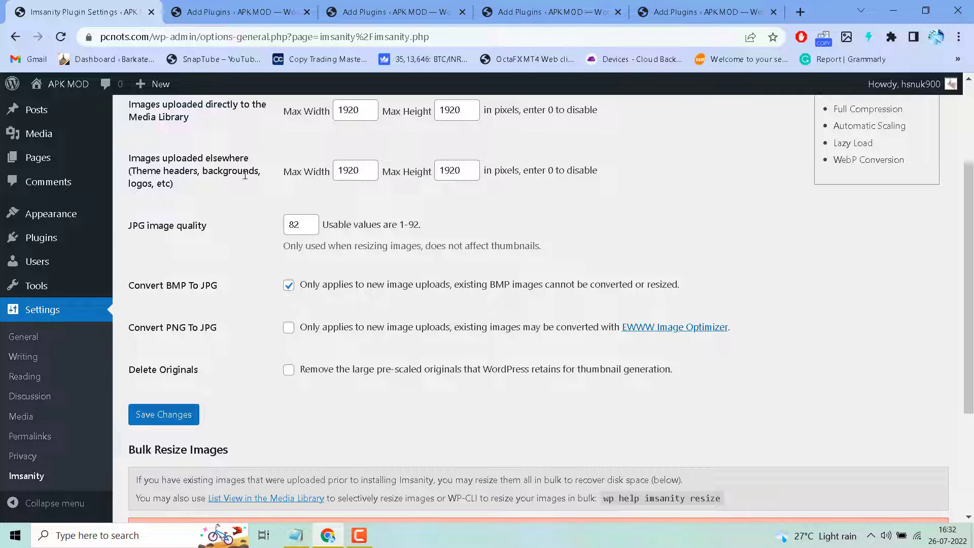
scroll("down", 3)
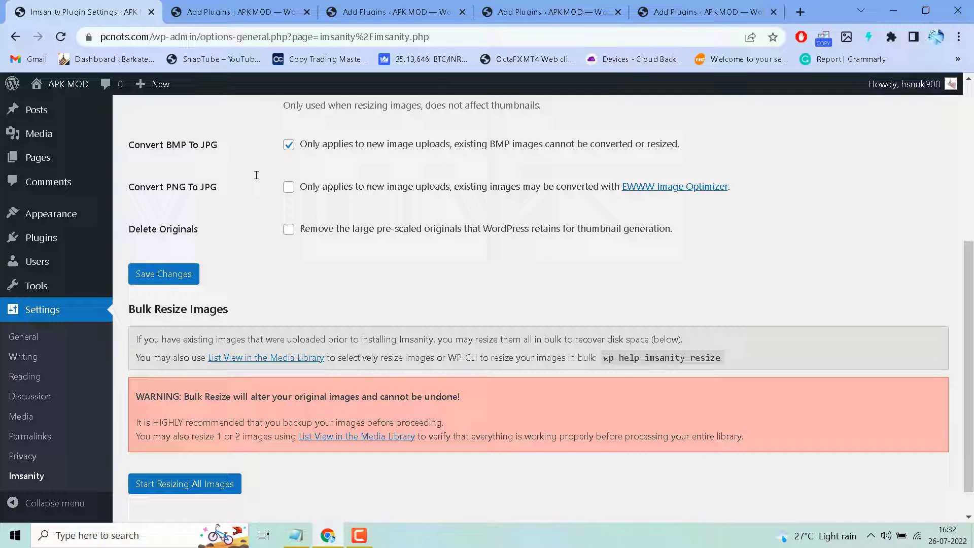
mouse_move(176, 341)
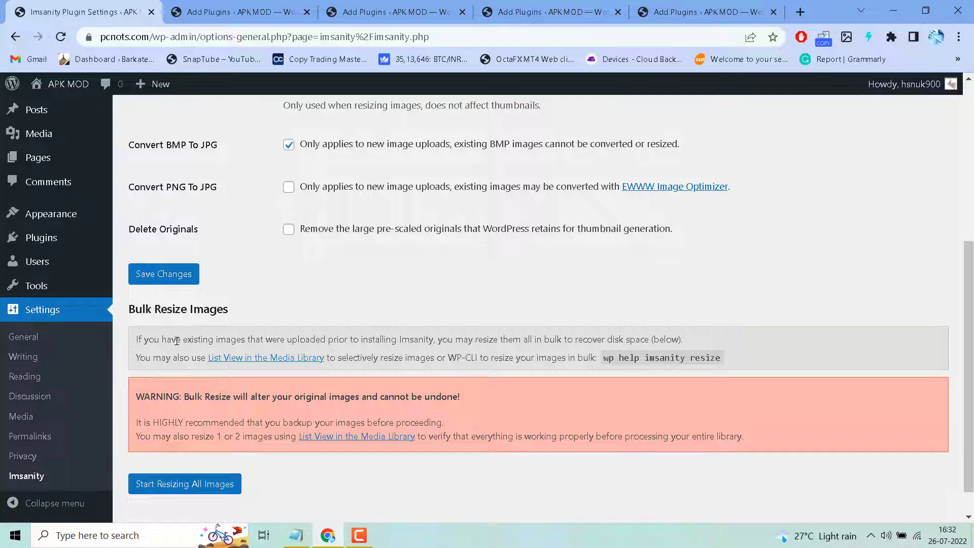
mouse_move(189, 409)
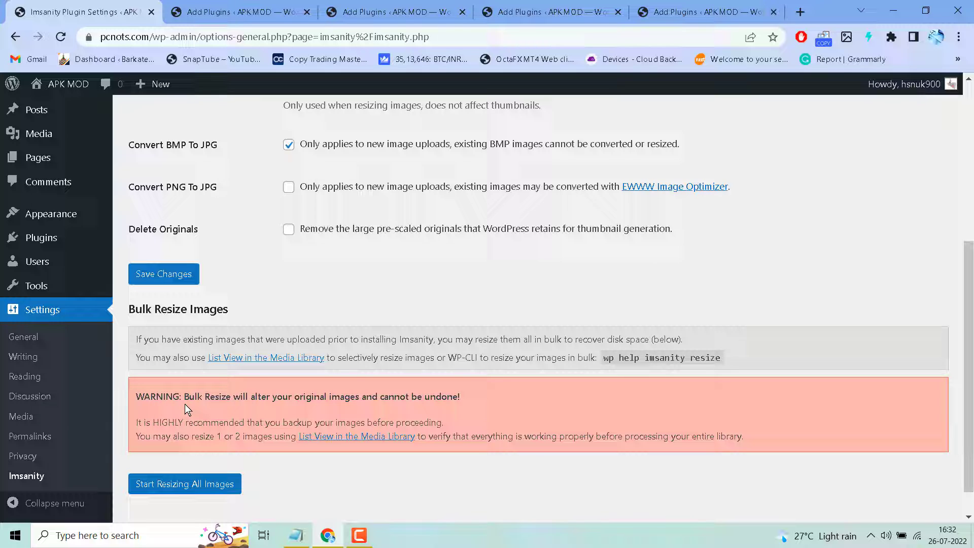
mouse_move(328, 417)
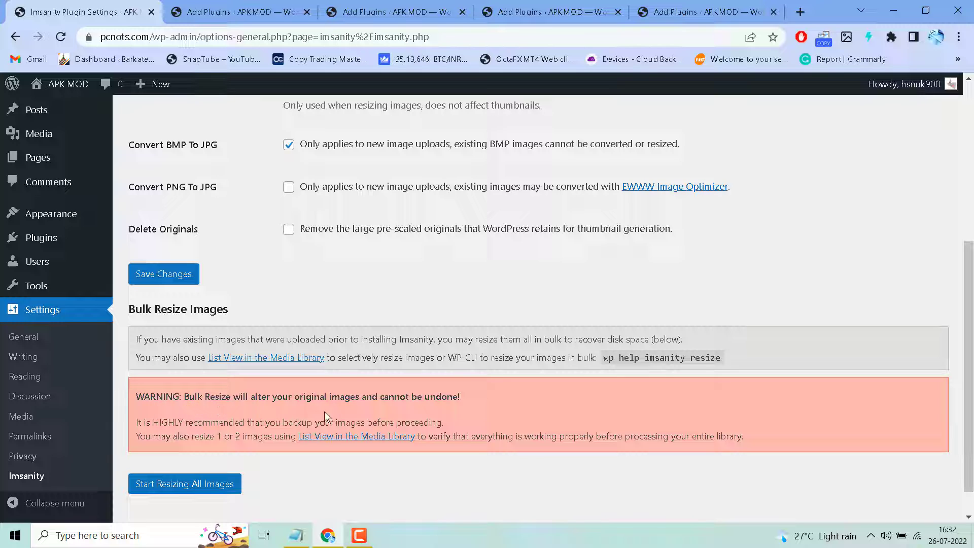
mouse_move(334, 413)
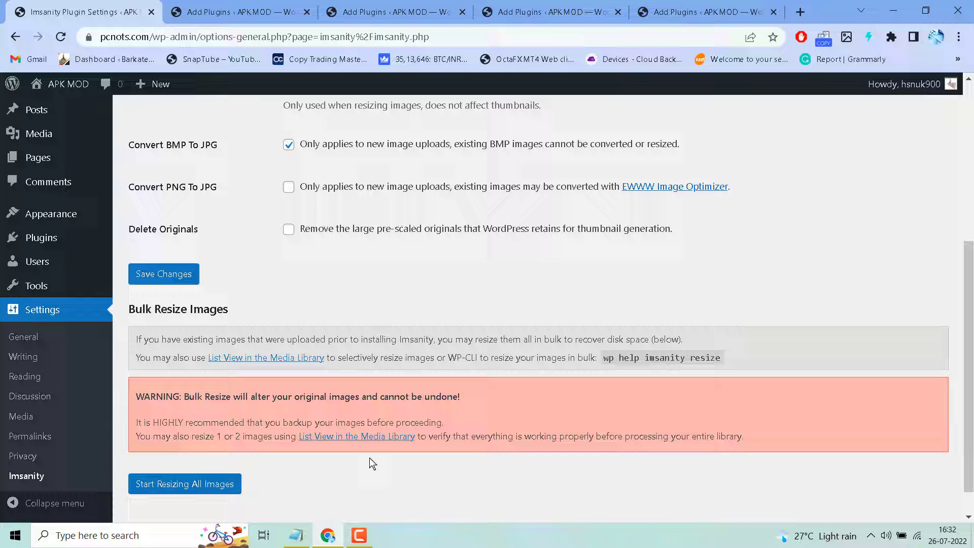
mouse_move(403, 453)
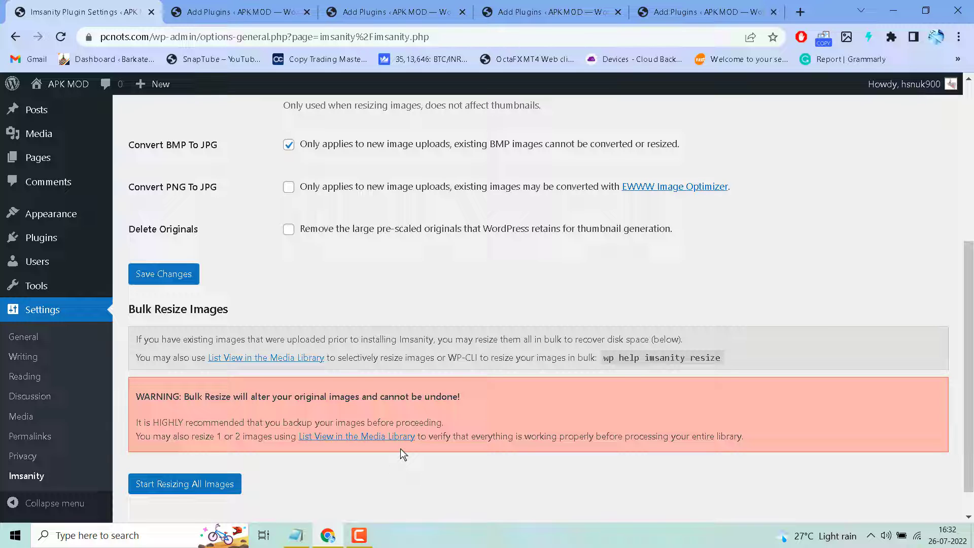
mouse_move(507, 461)
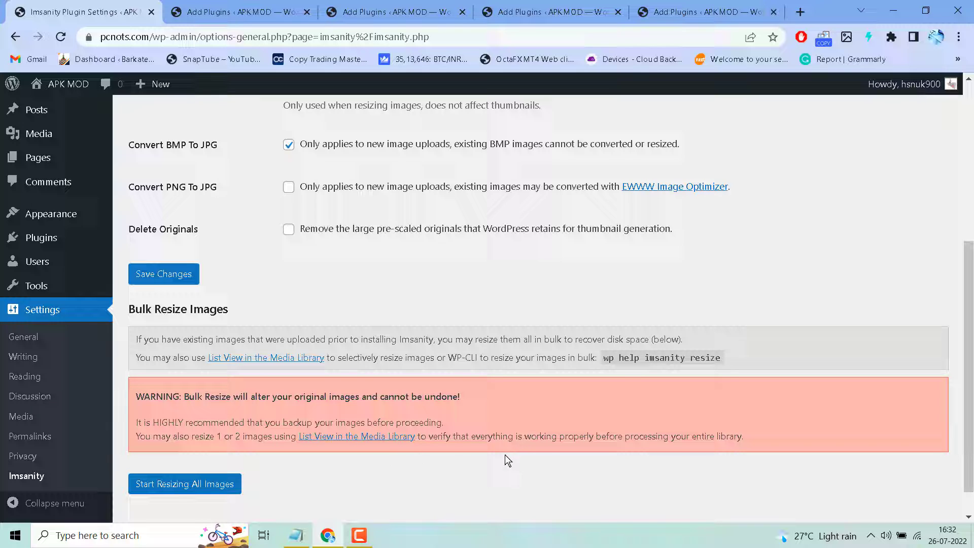
mouse_move(641, 452)
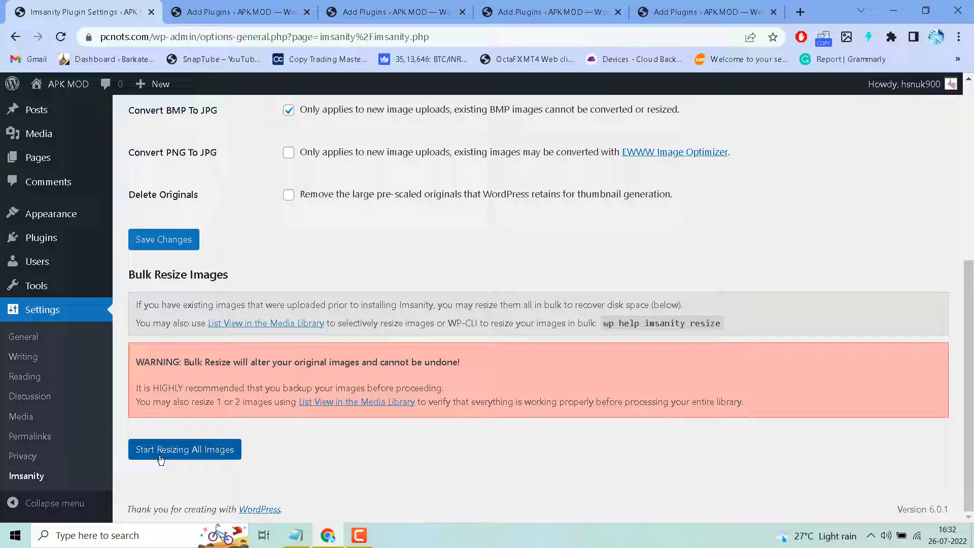
mouse_move(223, 488)
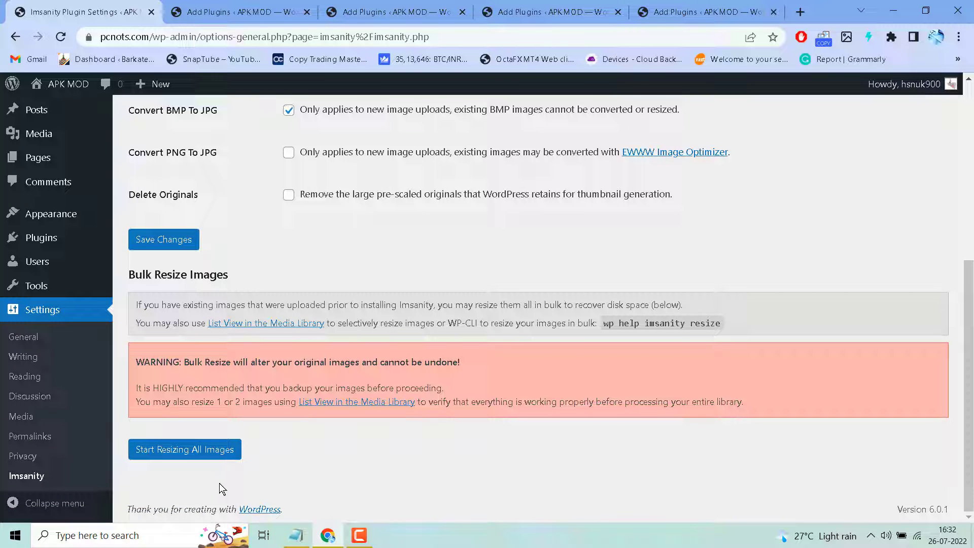
mouse_move(248, 441)
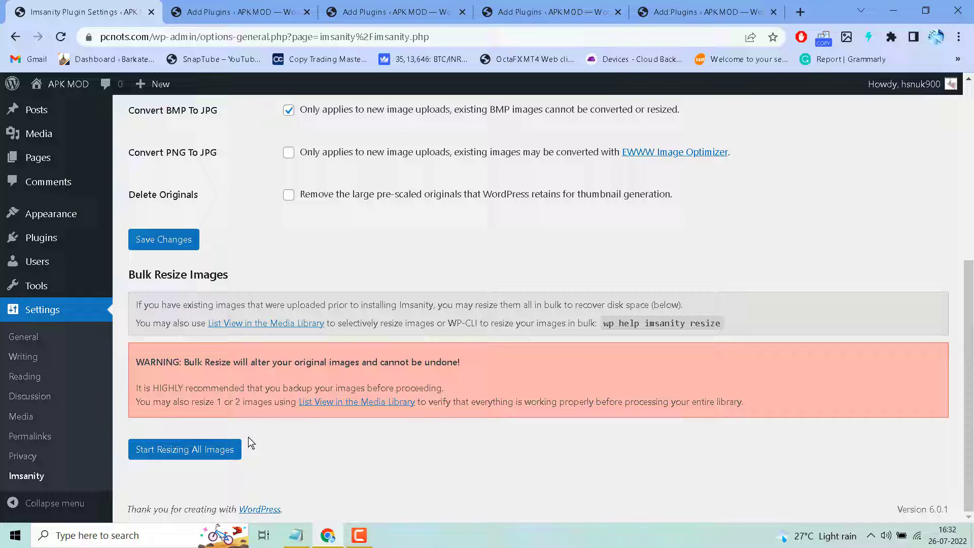